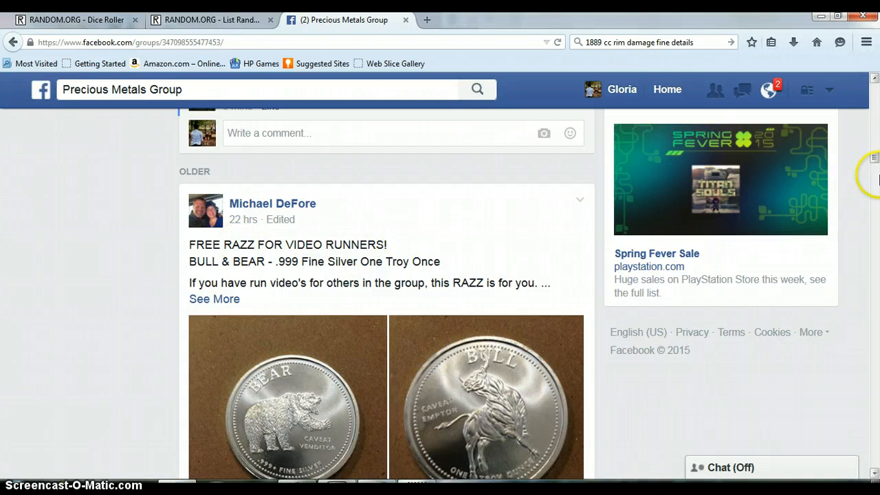
- Scroll down the RAZZ post to locate the eight-name participant list
scroll(down, 3)
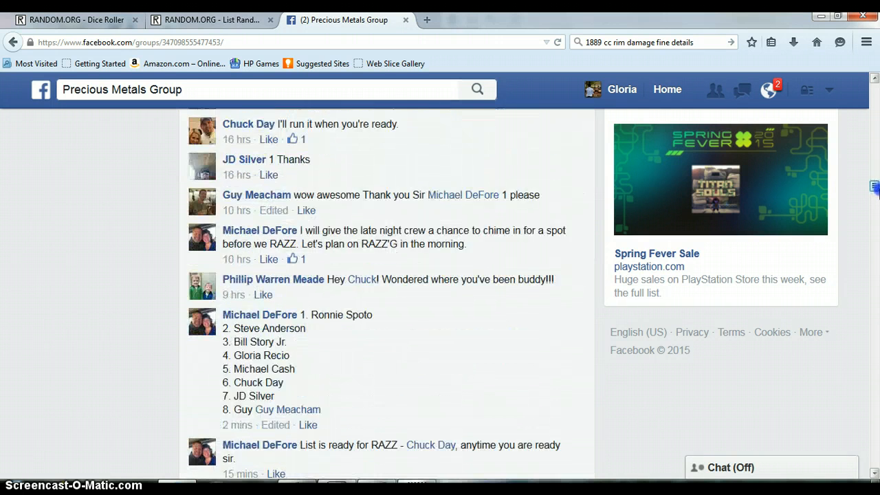
scroll(down, 3)
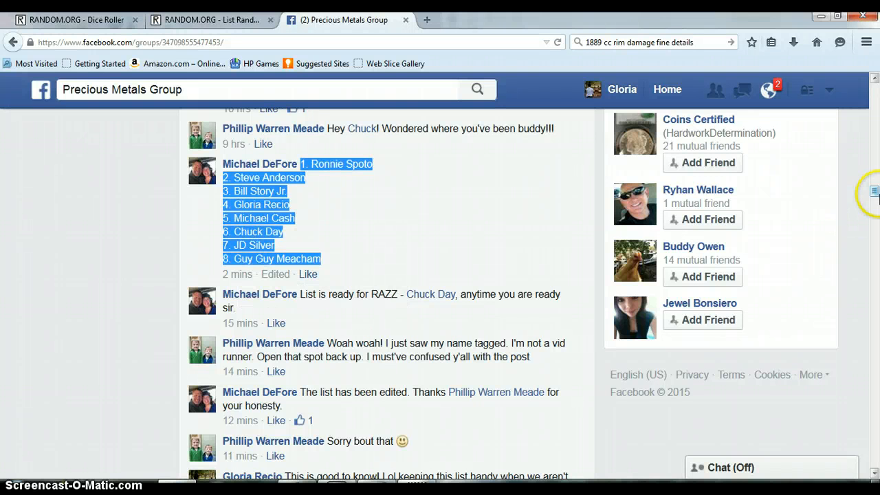
scroll(down, 3)
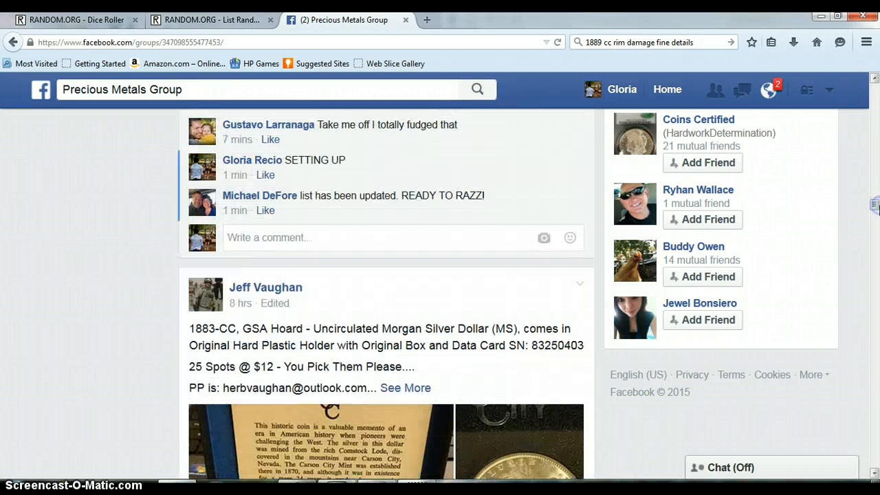
mouse_move(575, 360)
text(LIVE)
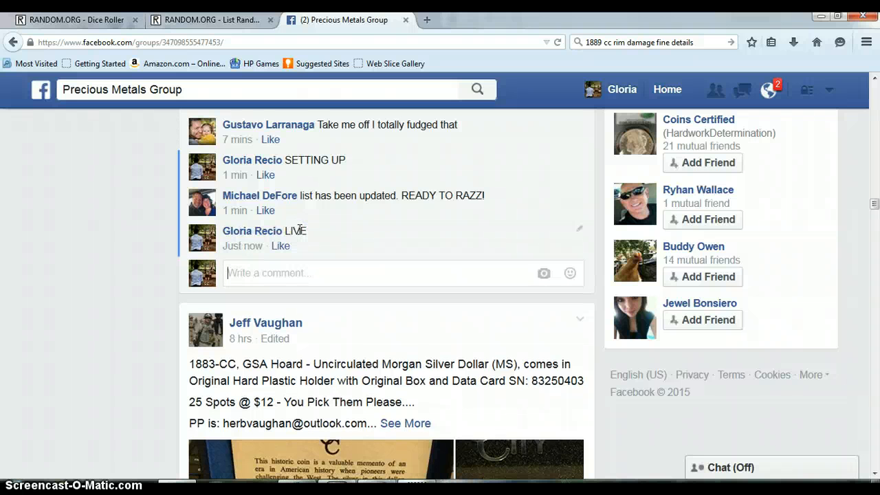
mouse_move(242, 245)
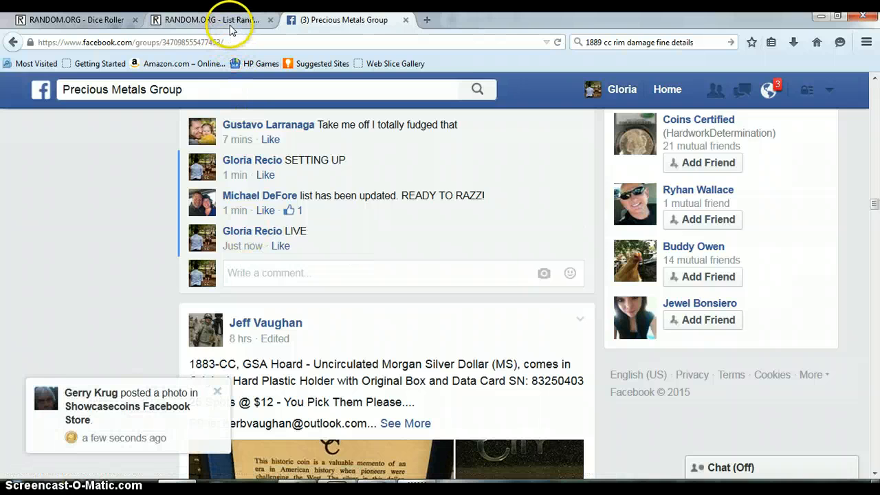
- Load a fresh List Randomizer form and bring its Part 1 text box into view
click(212, 19)
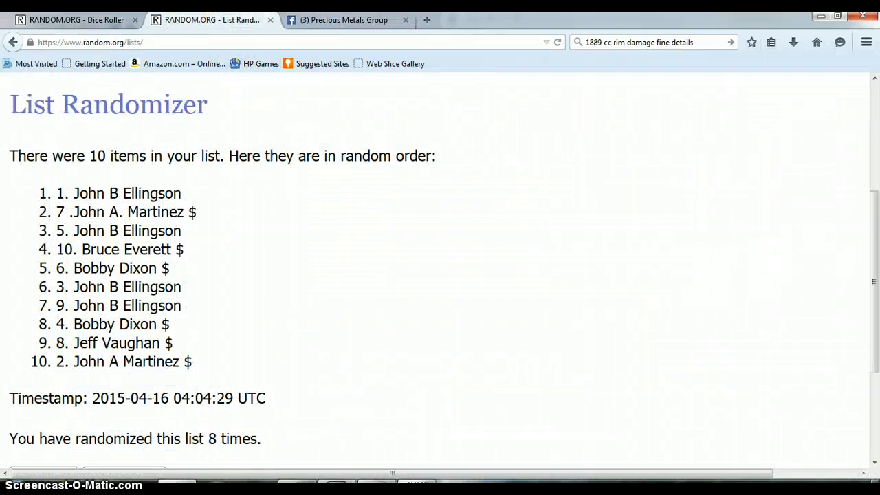
scroll(up, 3)
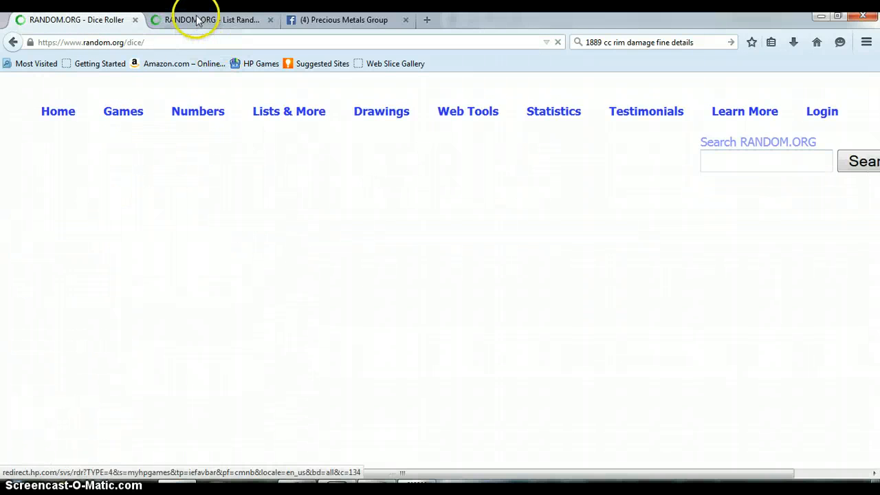
click(213, 19)
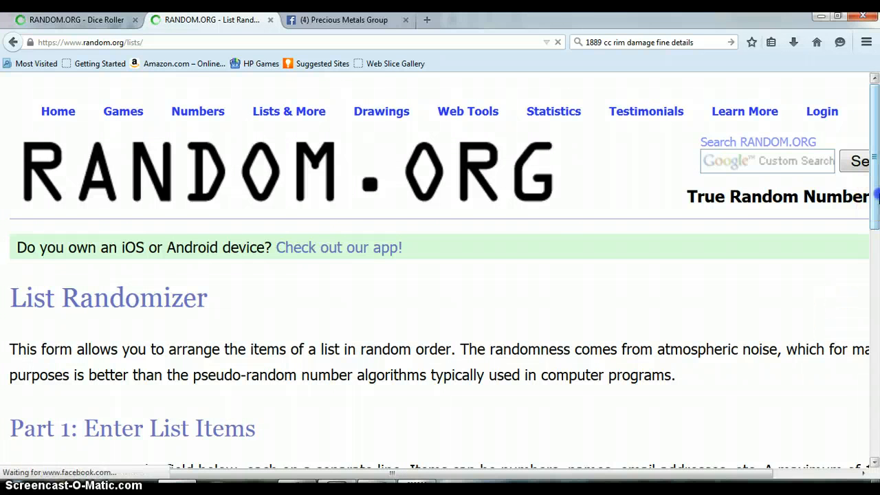
scroll(down, 3)
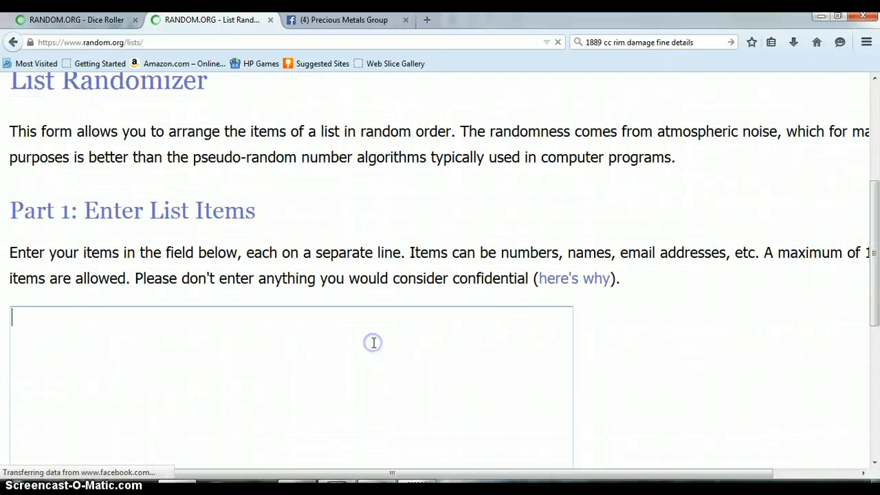
mouse_move(406, 400)
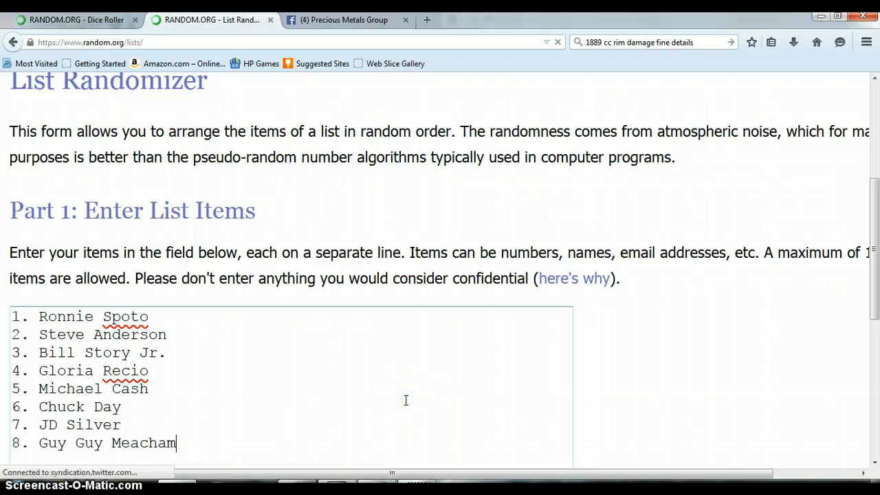
- Roll two dice in the Dice Roller, getting a three and a four
click(76, 19)
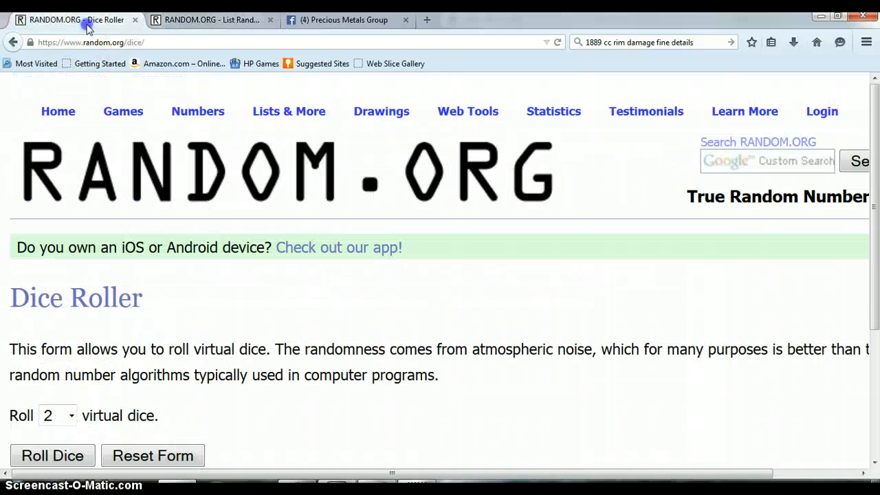
scroll(down, 3)
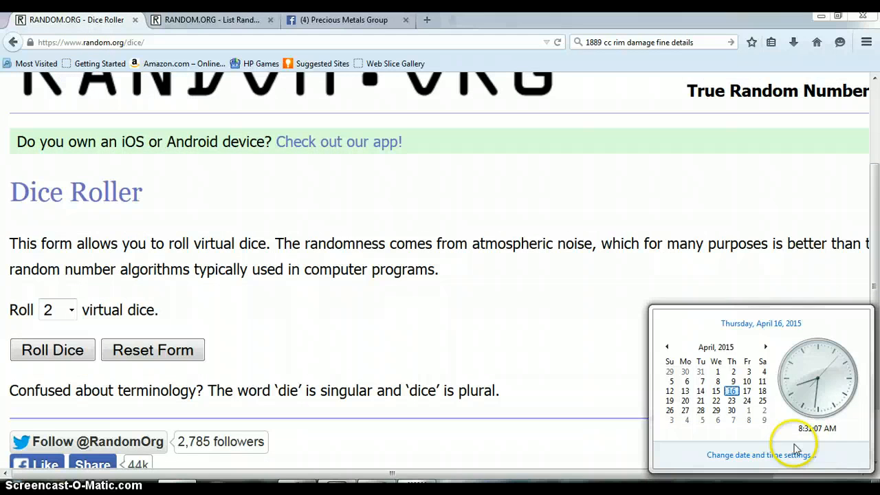
mouse_move(52, 350)
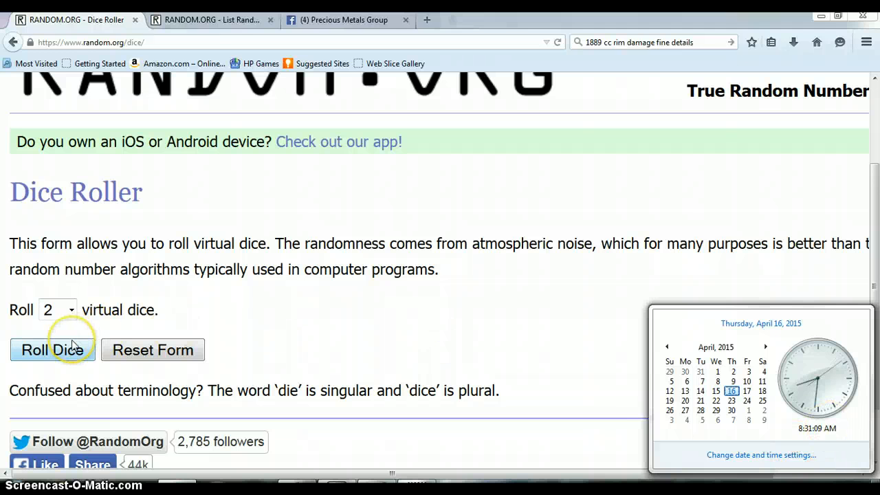
click(52, 350)
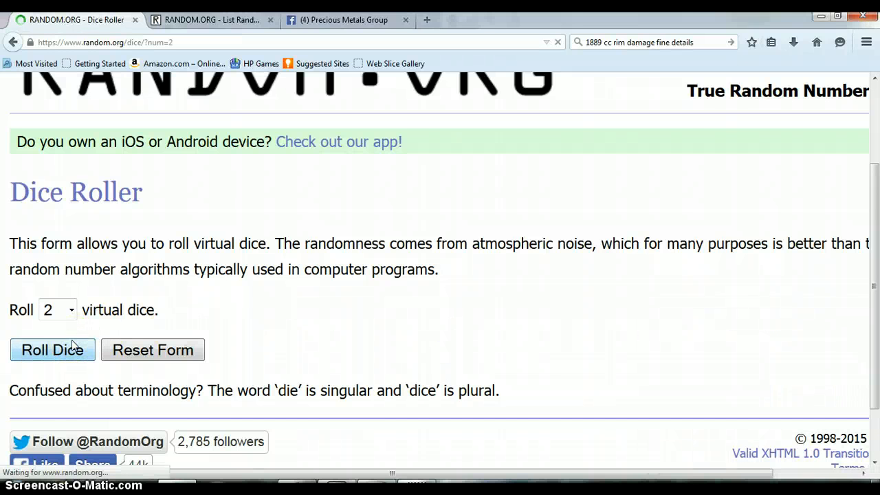
click(53, 350)
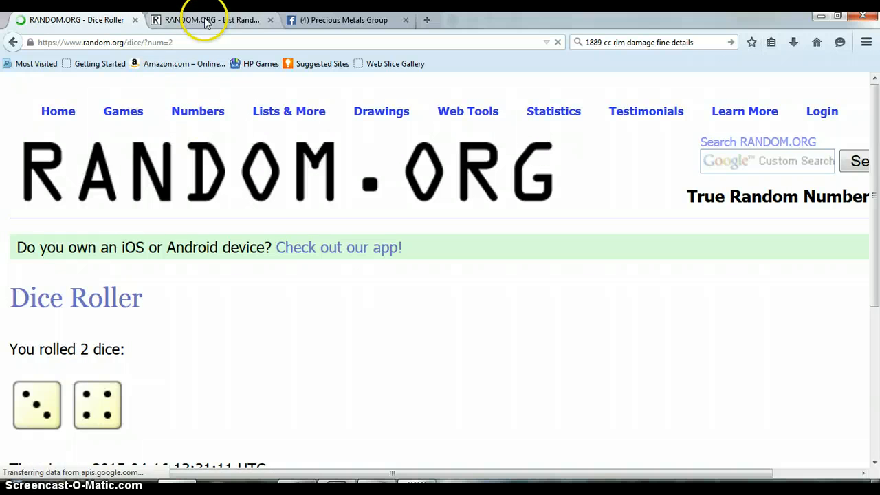
- Randomize the eight-name list and reshuffle it with Again! several times
click(207, 20)
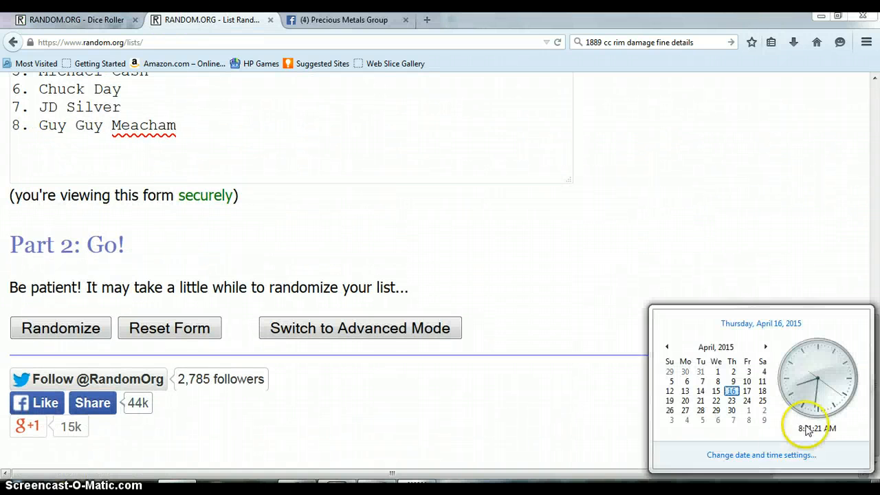
mouse_move(38, 305)
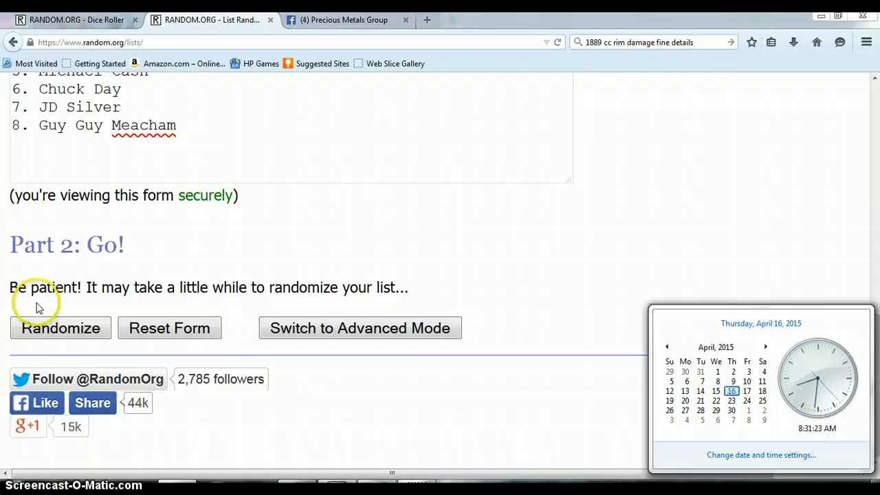
click(61, 327)
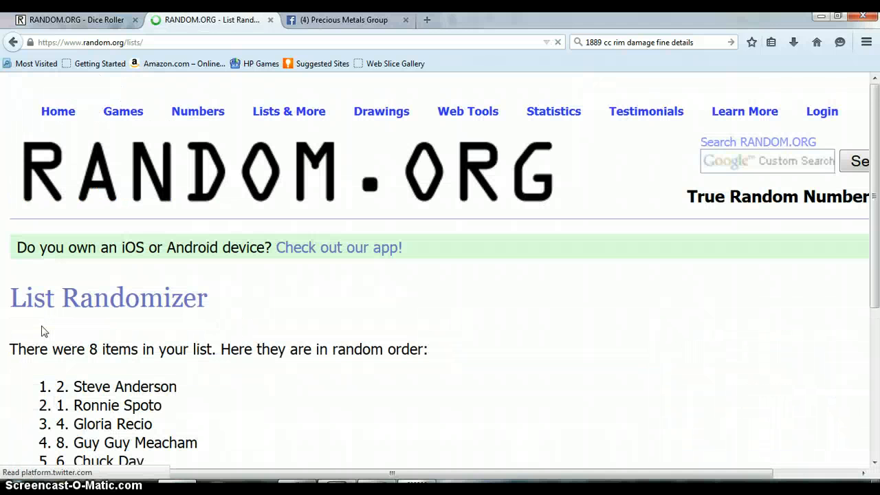
scroll(down, 3)
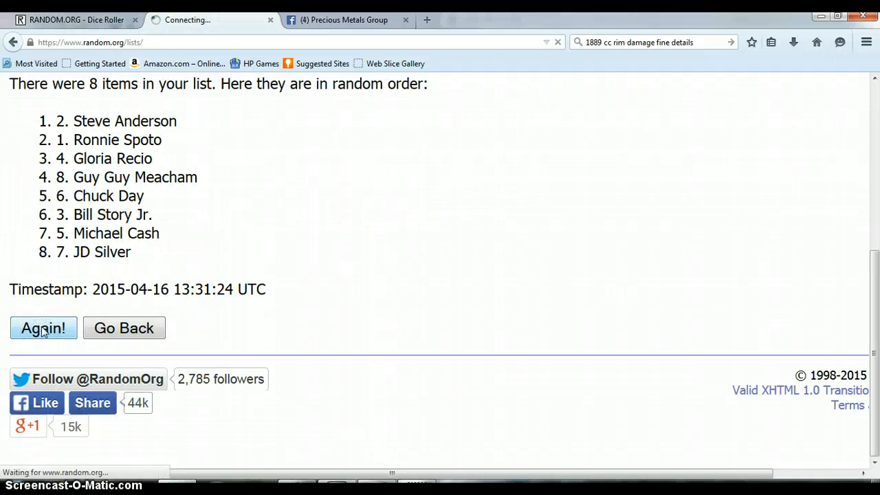
click(44, 327)
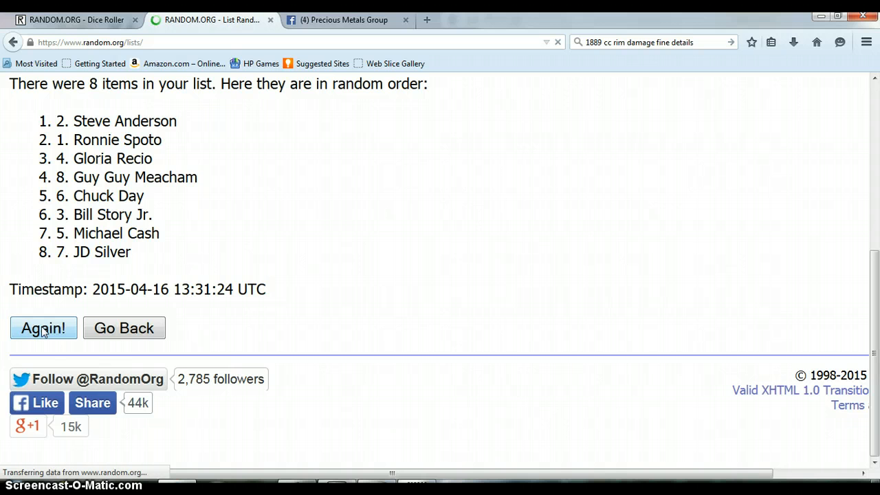
click(44, 327)
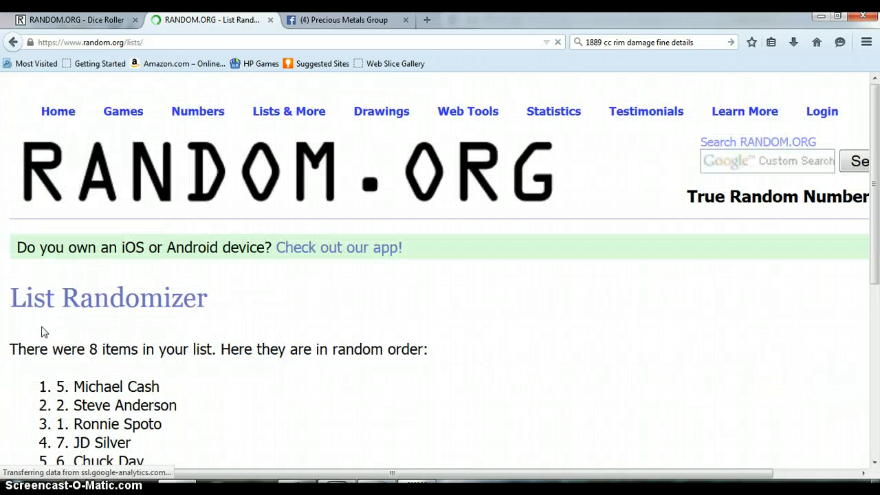
scroll(down, 3)
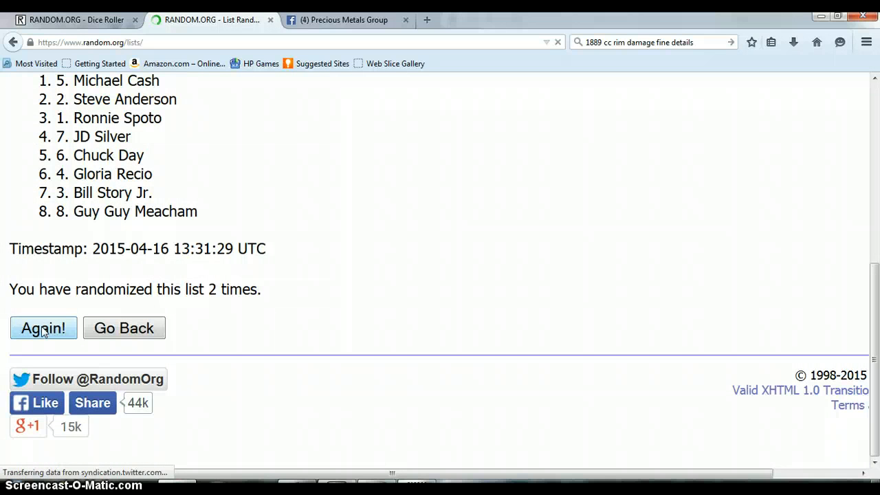
click(44, 327)
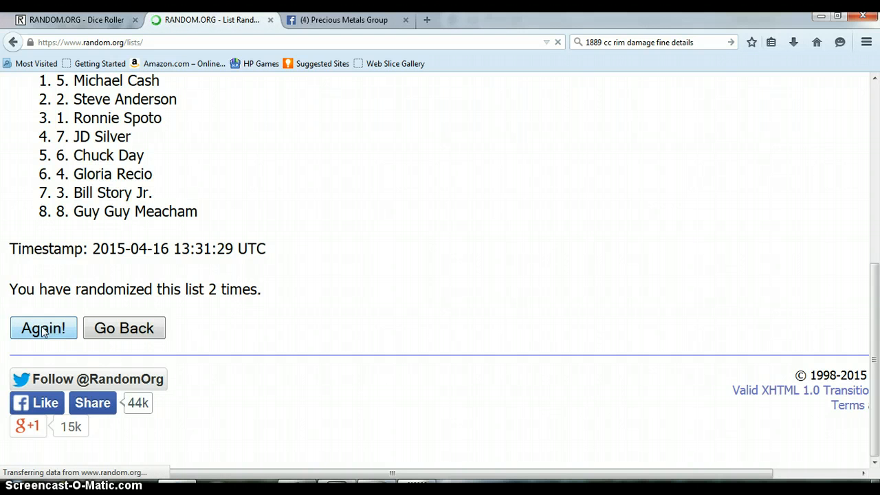
- Keep reshuffling until the list shows its fifth randomization, then view the dice total
click(44, 327)
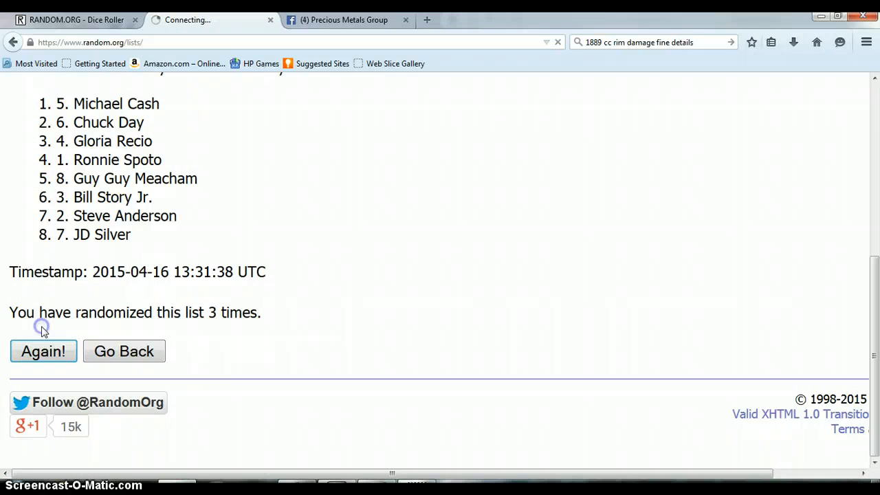
click(44, 352)
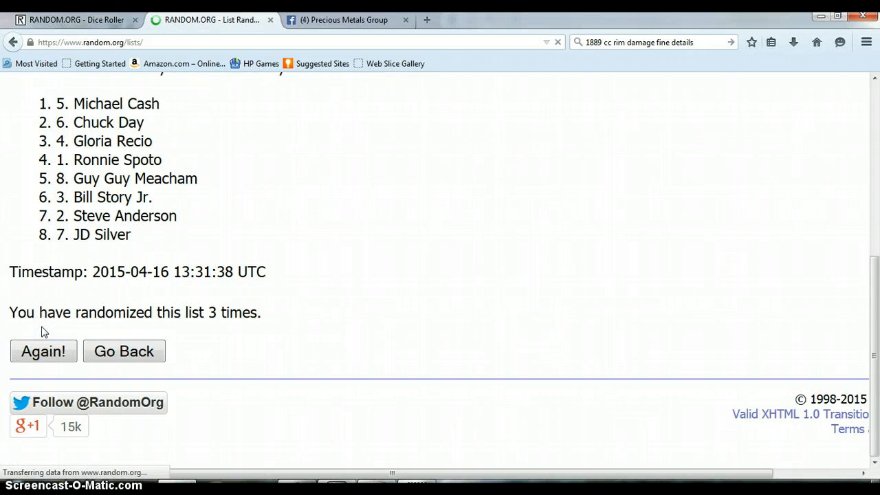
click(44, 352)
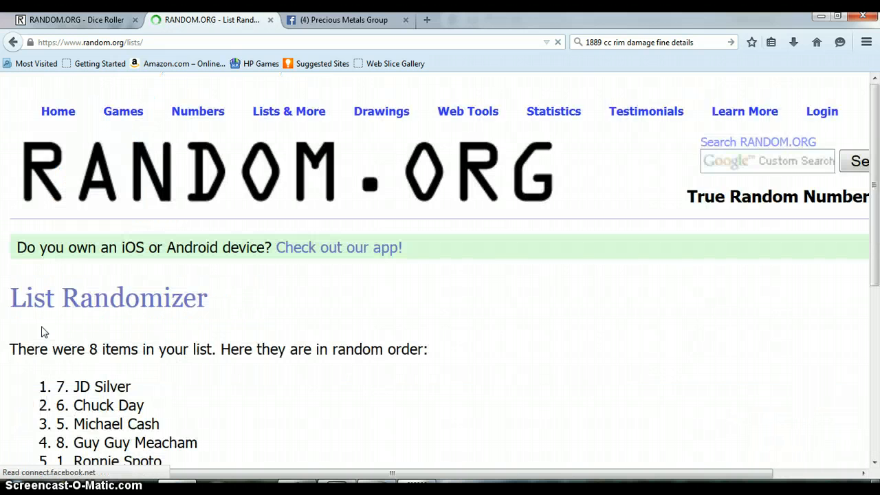
scroll(down, 3)
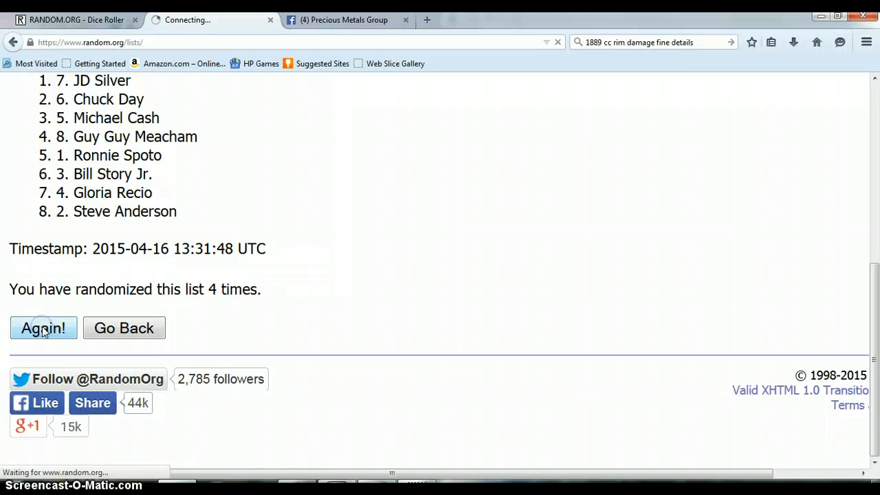
click(44, 327)
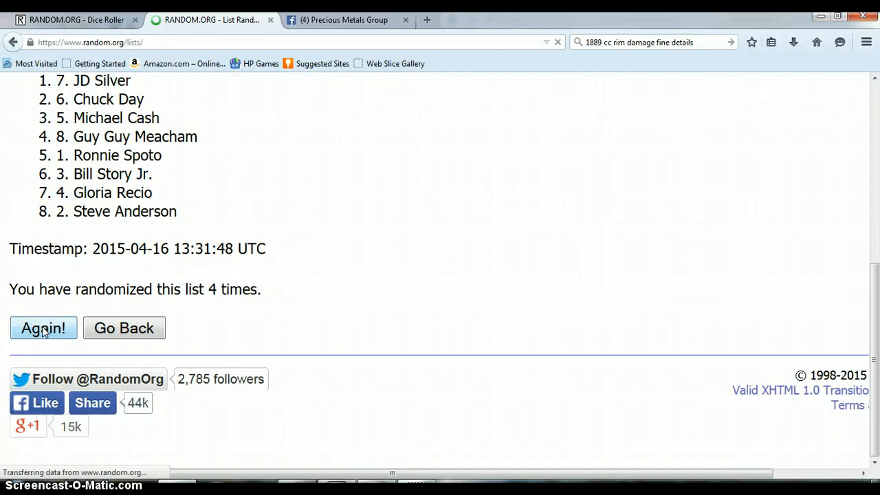
click(44, 327)
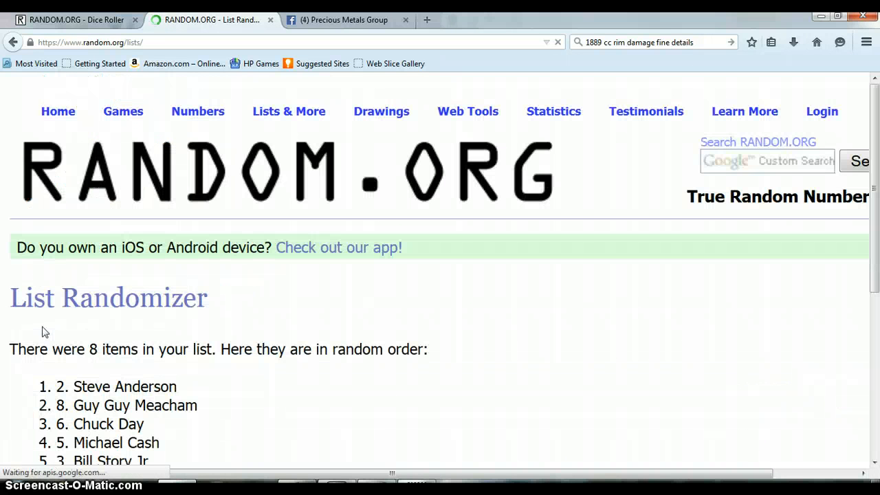
scroll(down, 3)
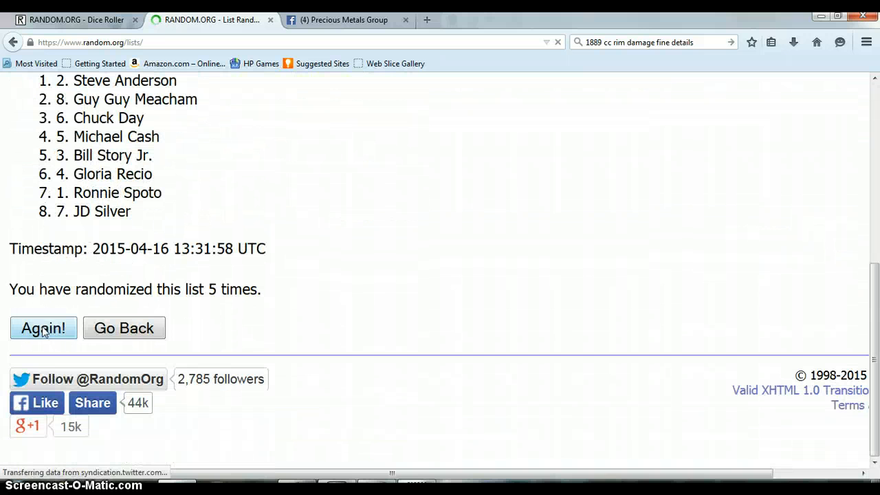
click(44, 328)
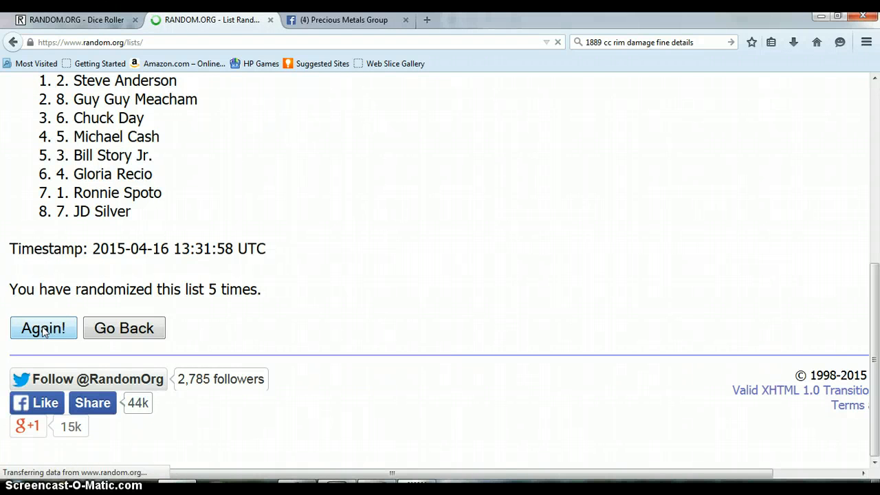
click(75, 19)
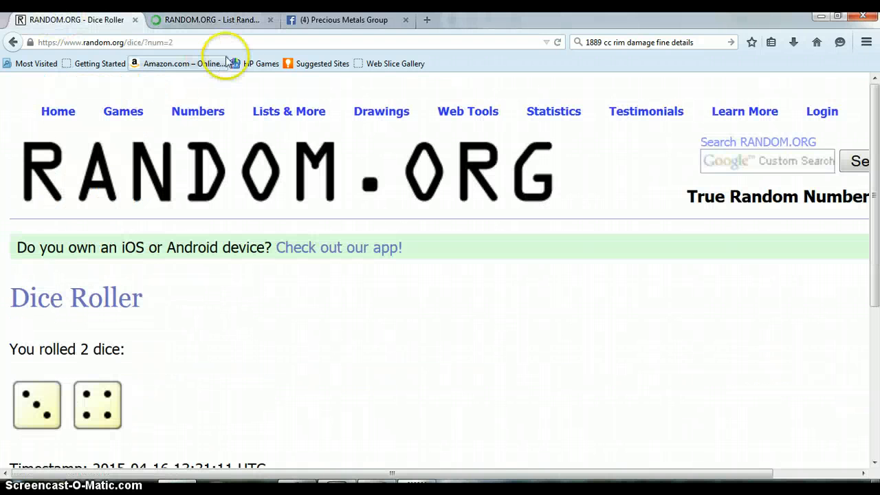
click(211, 20)
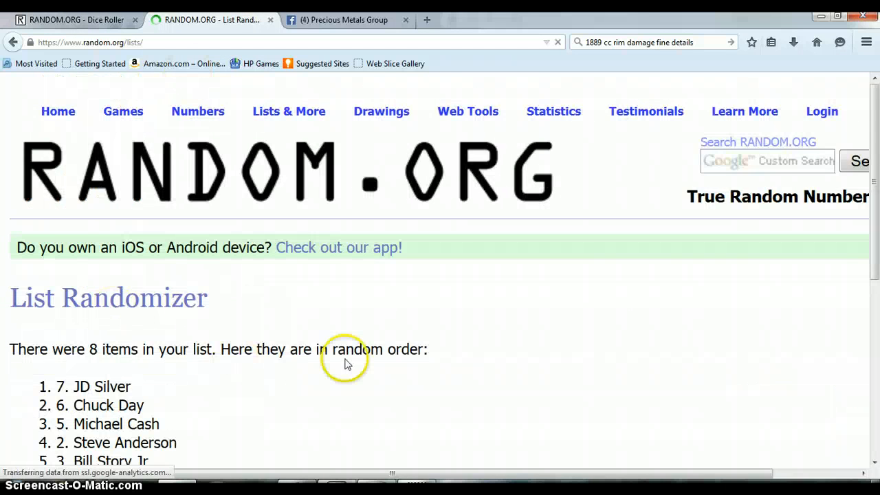
scroll(down, 3)
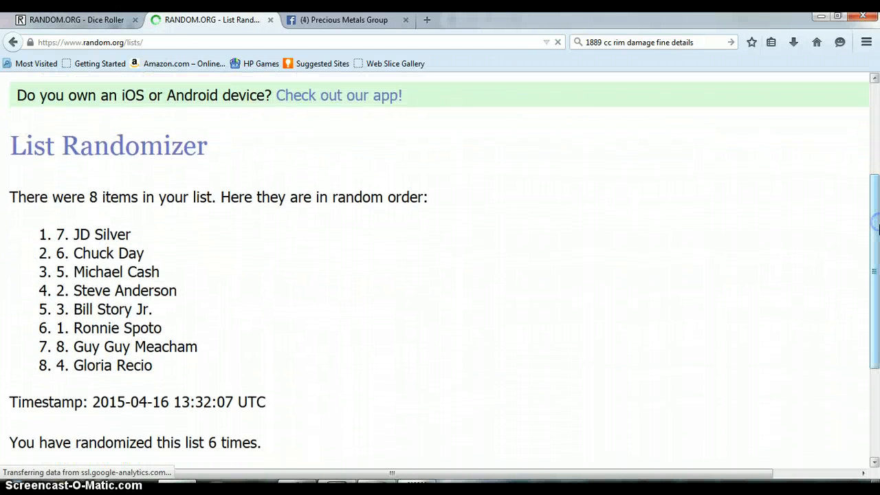
mouse_move(247, 429)
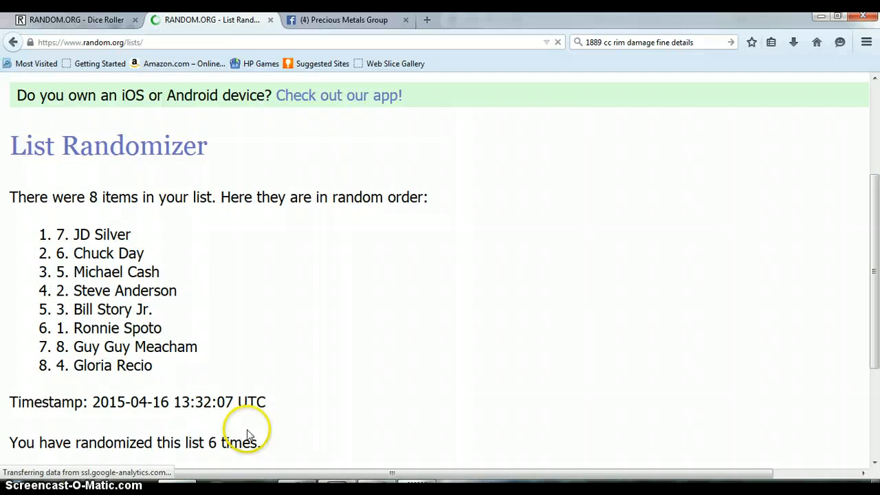
mouse_move(99, 64)
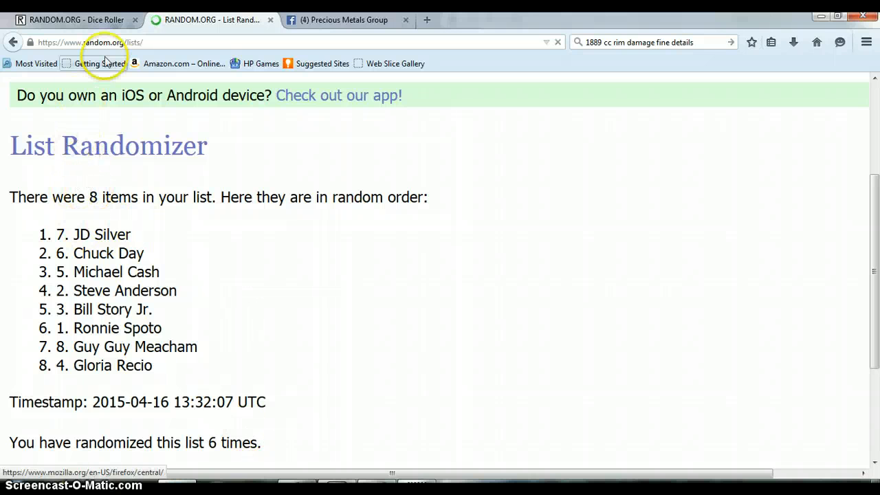
click(76, 19)
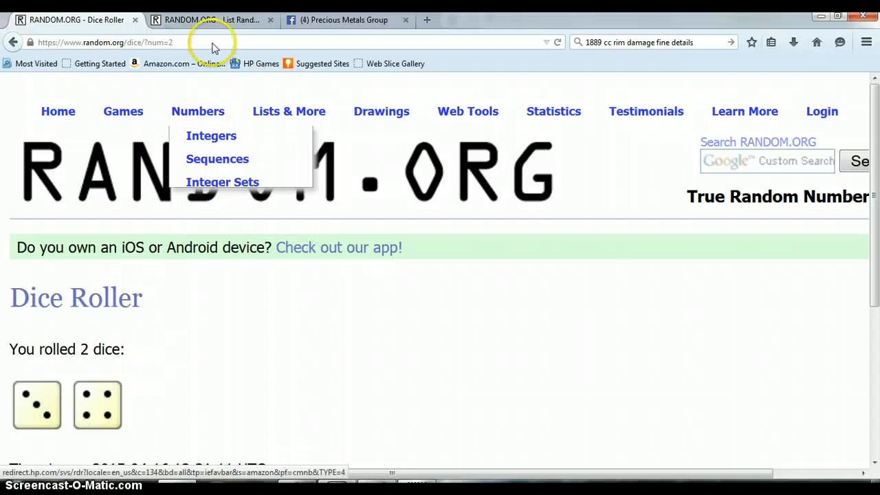
click(209, 19)
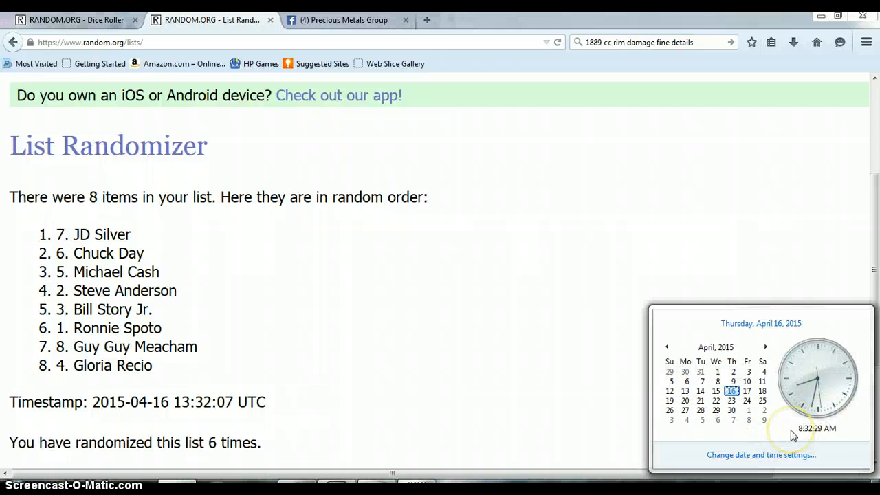
scroll(down, 3)
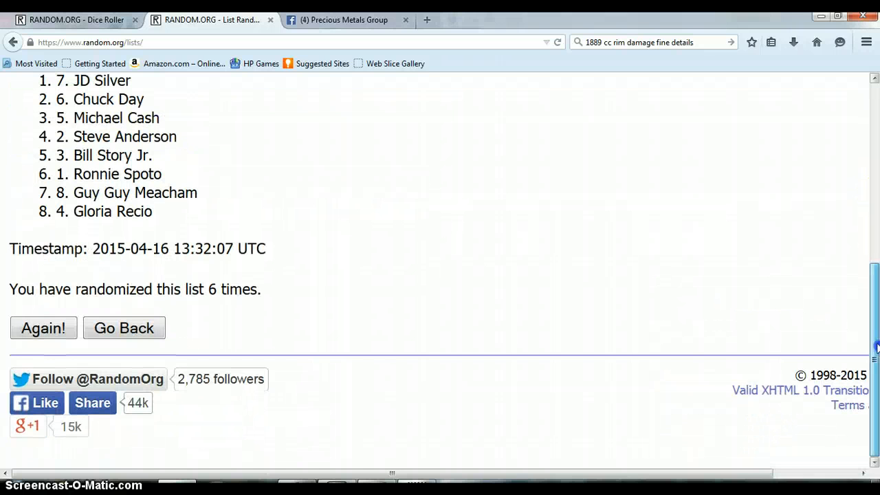
click(44, 328)
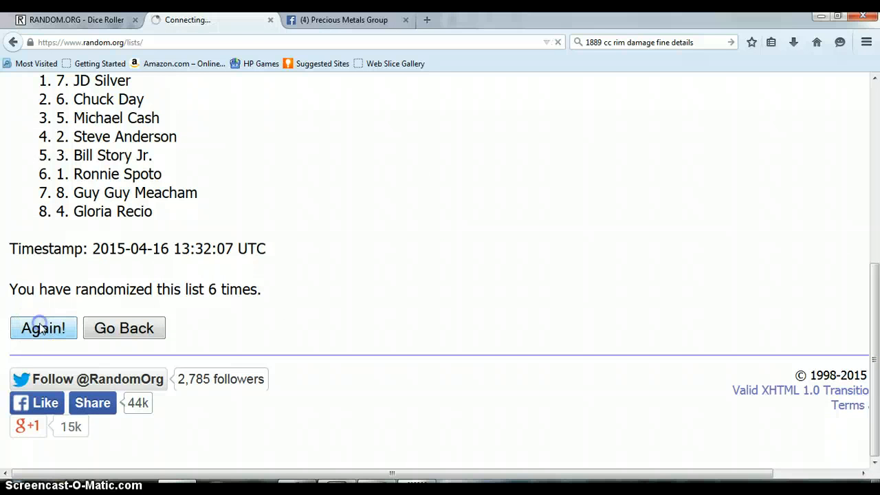
click(44, 328)
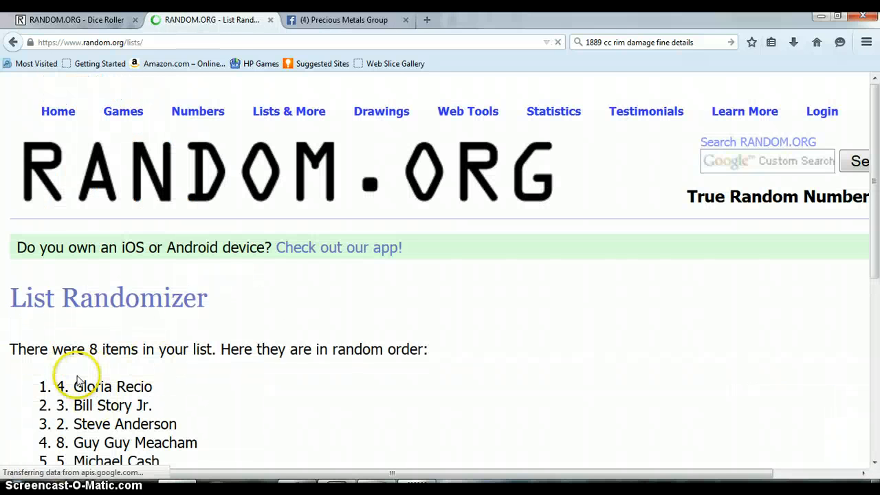
mouse_move(358, 275)
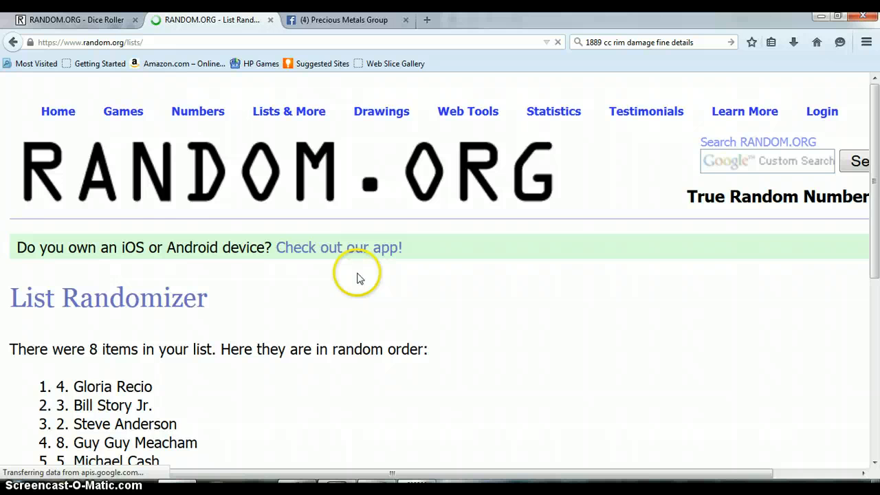
scroll(down, 3)
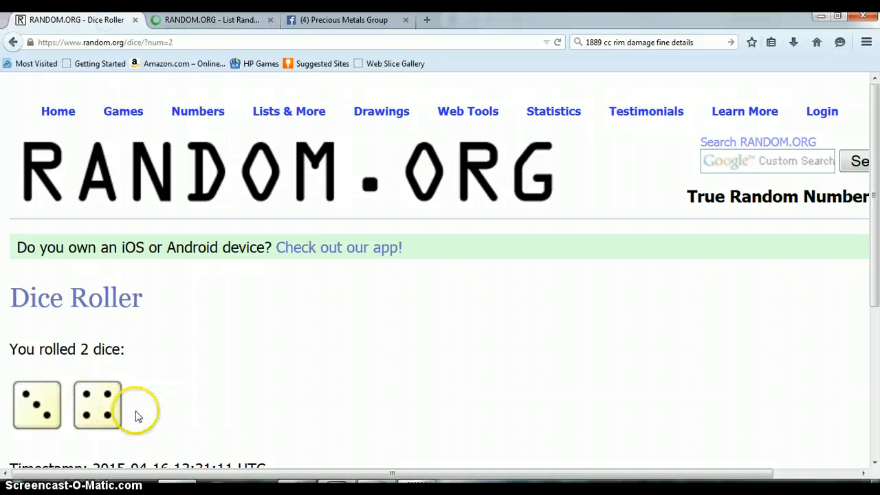
mouse_move(341, 148)
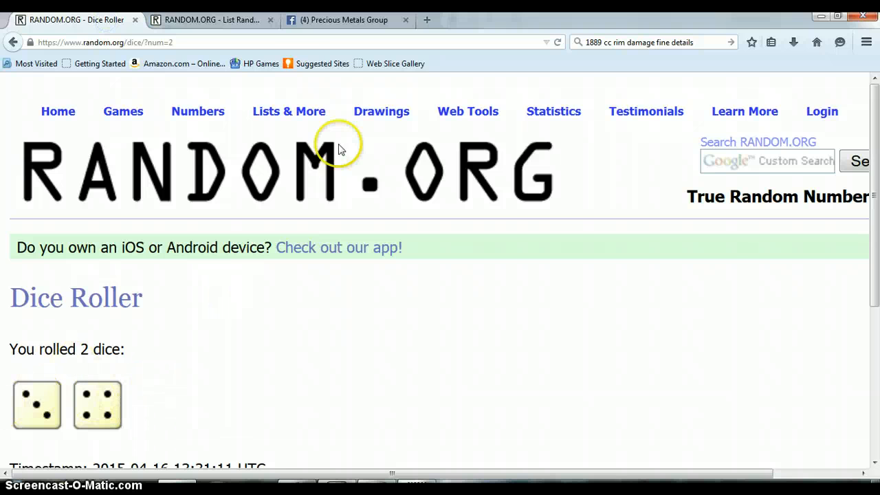
click(209, 19)
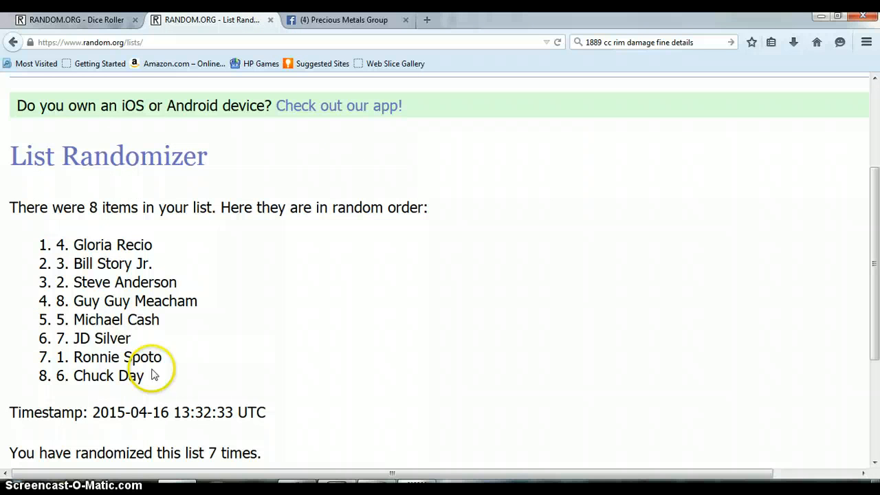
mouse_move(81, 202)
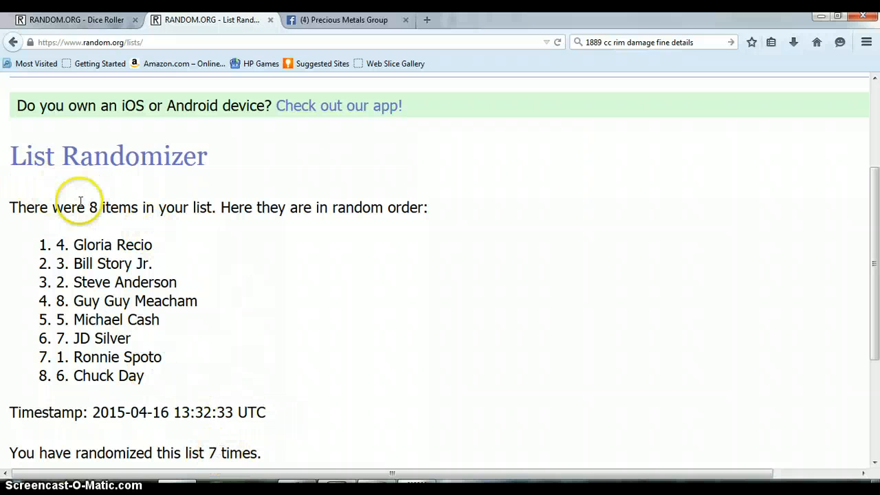
mouse_move(98, 237)
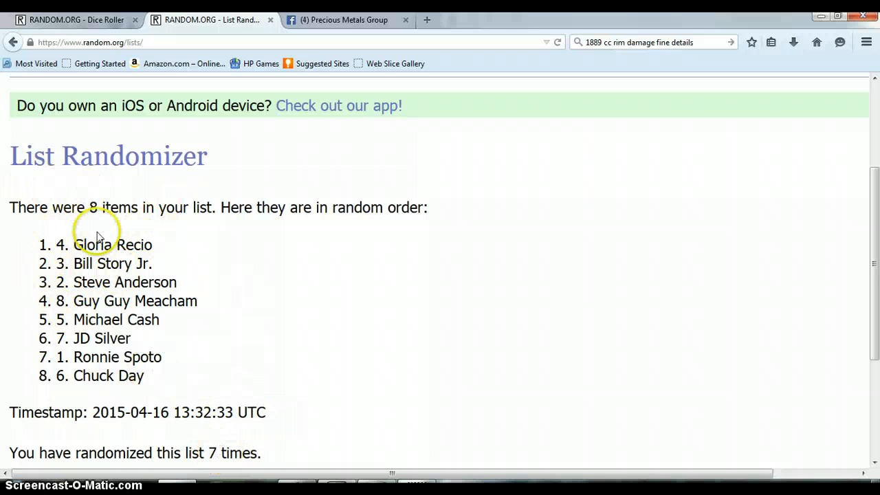
mouse_move(99, 75)
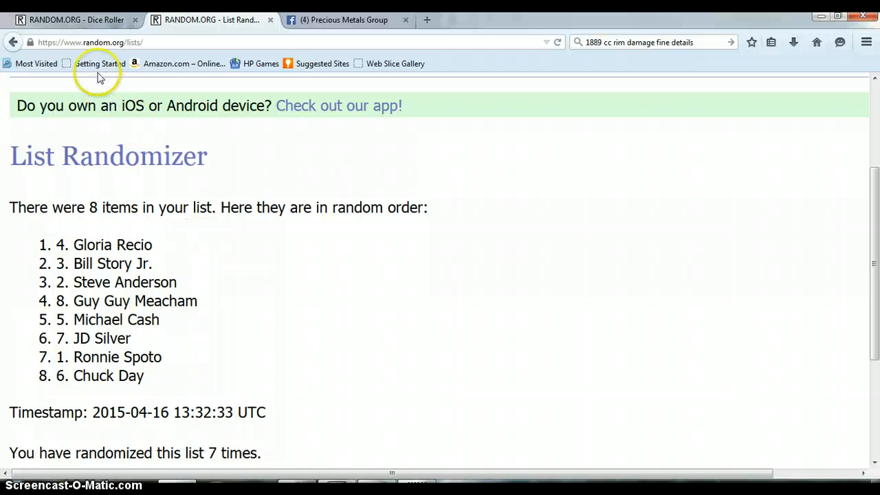
click(75, 19)
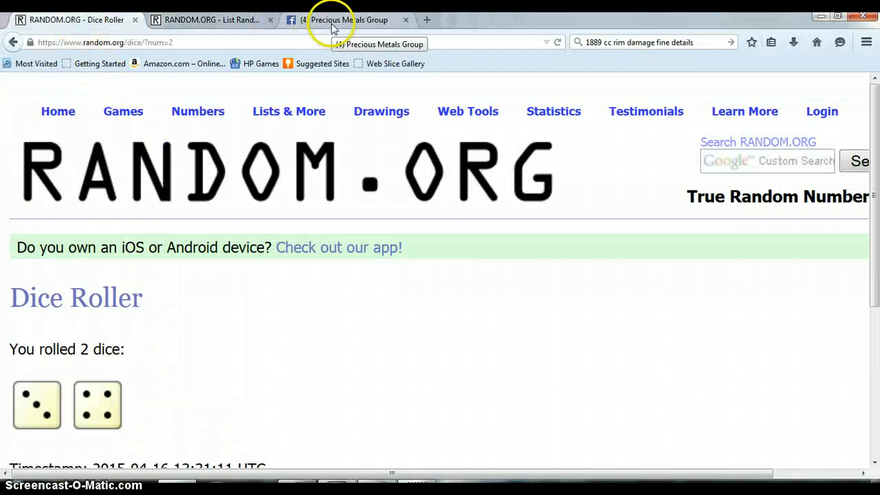
- Return to the Precious Metals Group thread and start a DONE comment
click(337, 19)
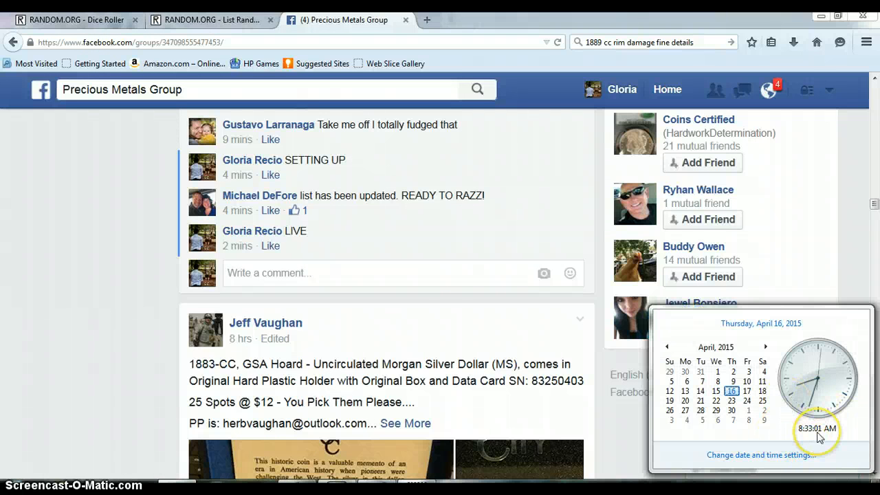
click(402, 273)
text(DONE)
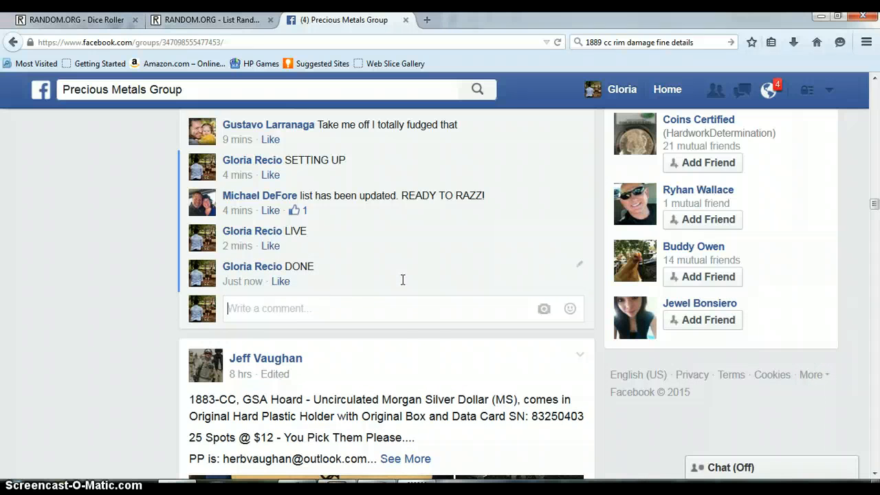
mouse_move(242, 281)
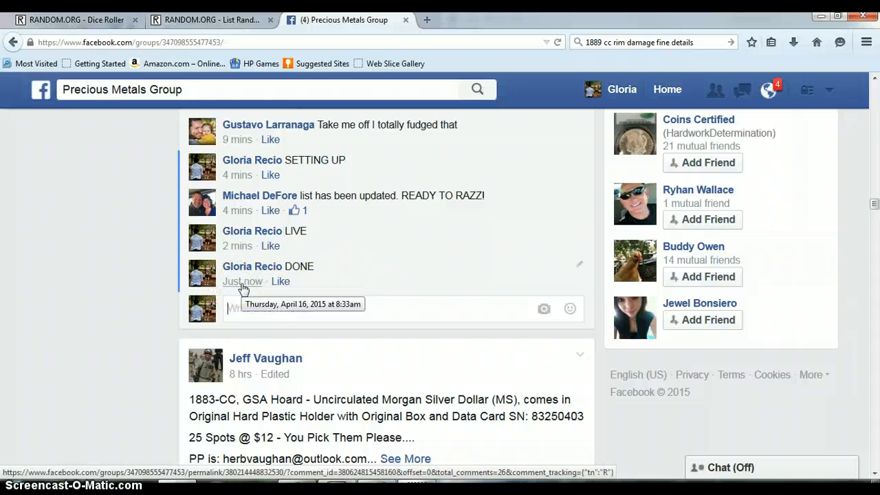